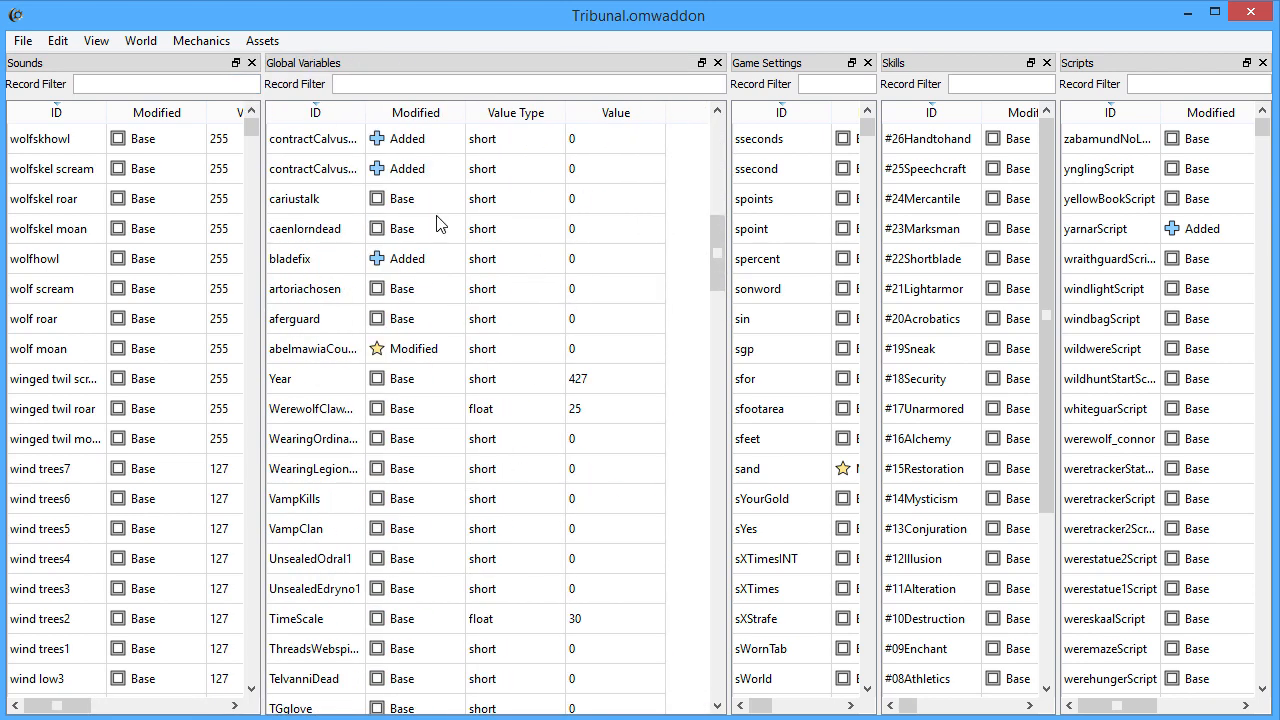
- Select the abelmawiaCounter global, then switch to the empty Morrowind.omwgame window
click(313, 348)
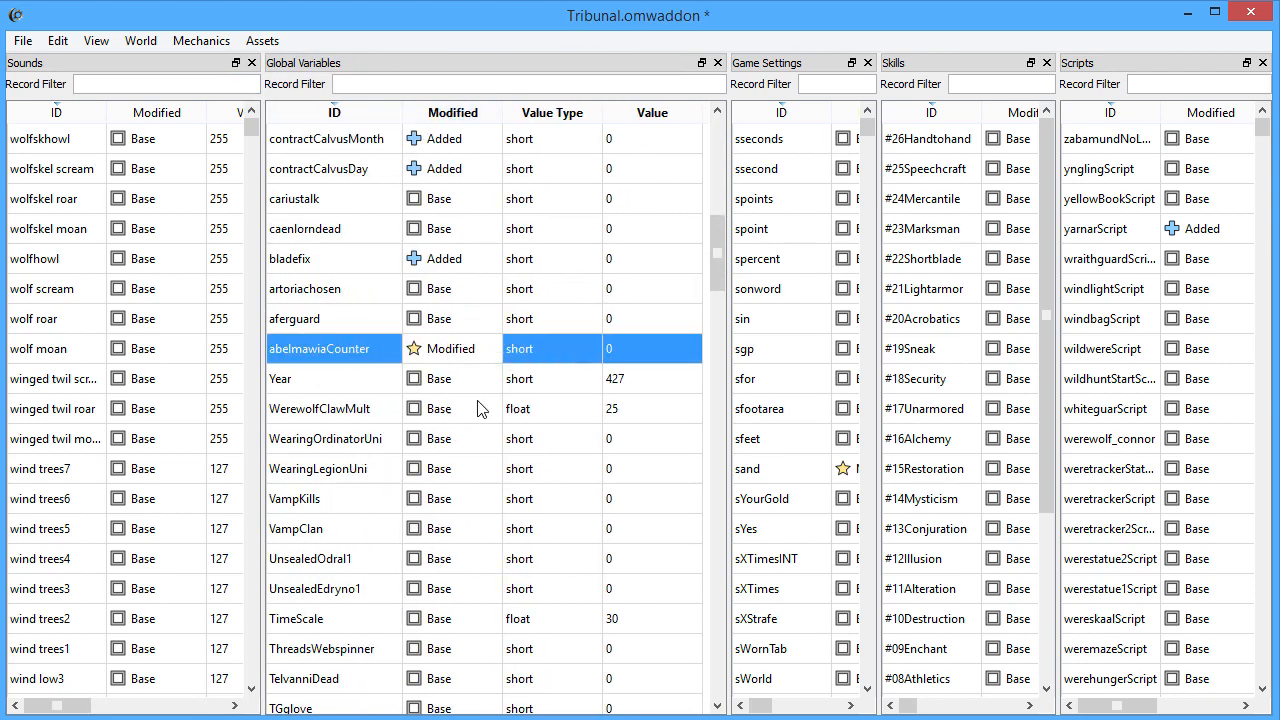
scroll(down, 3)
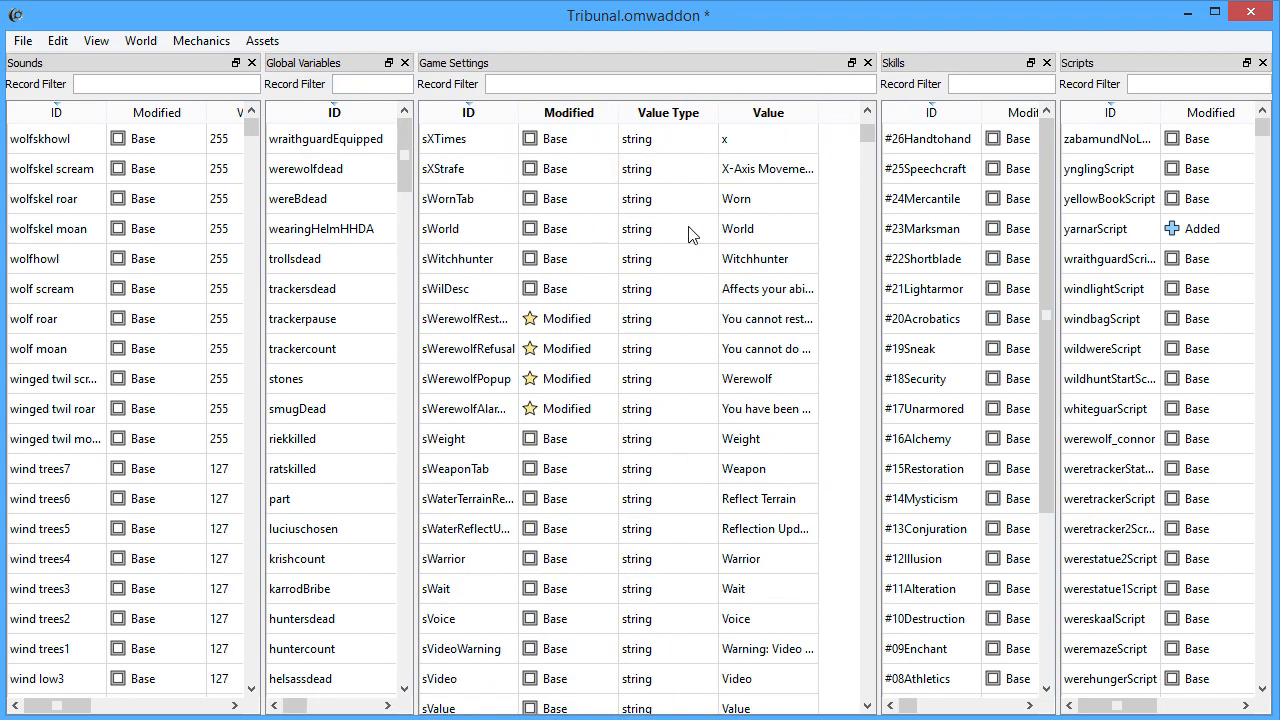
scroll(down, 3)
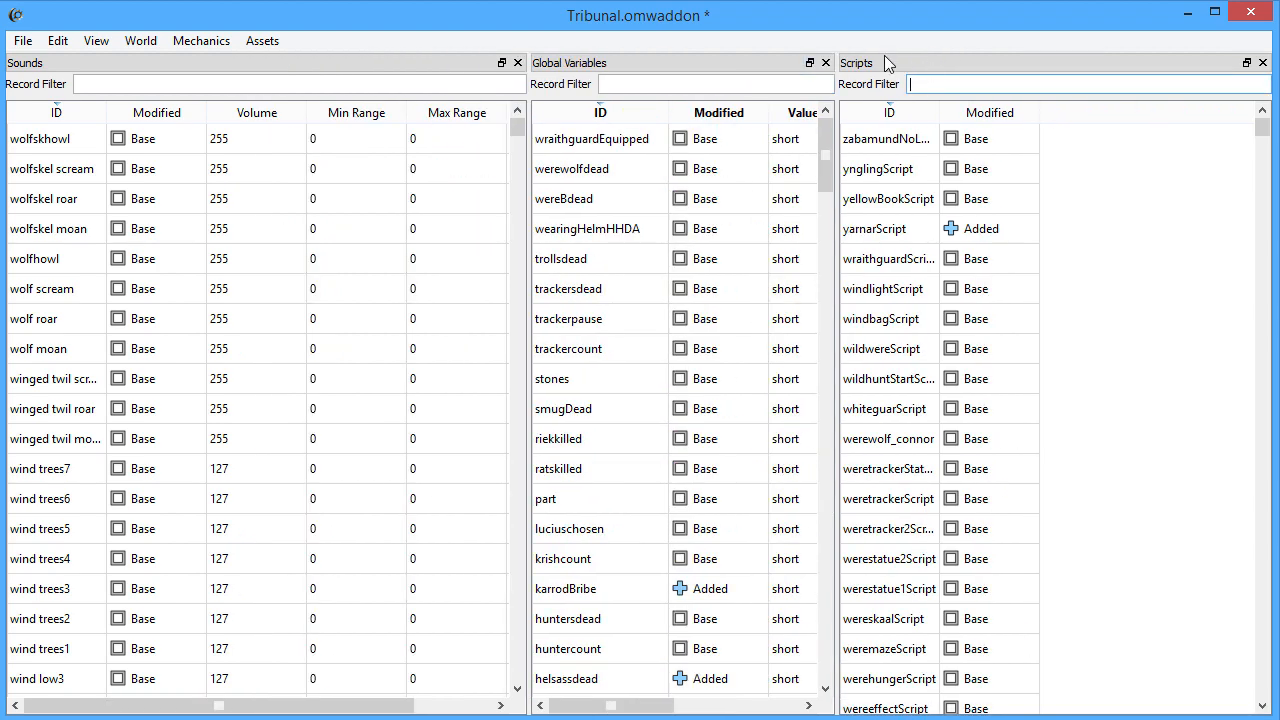
click(97, 41)
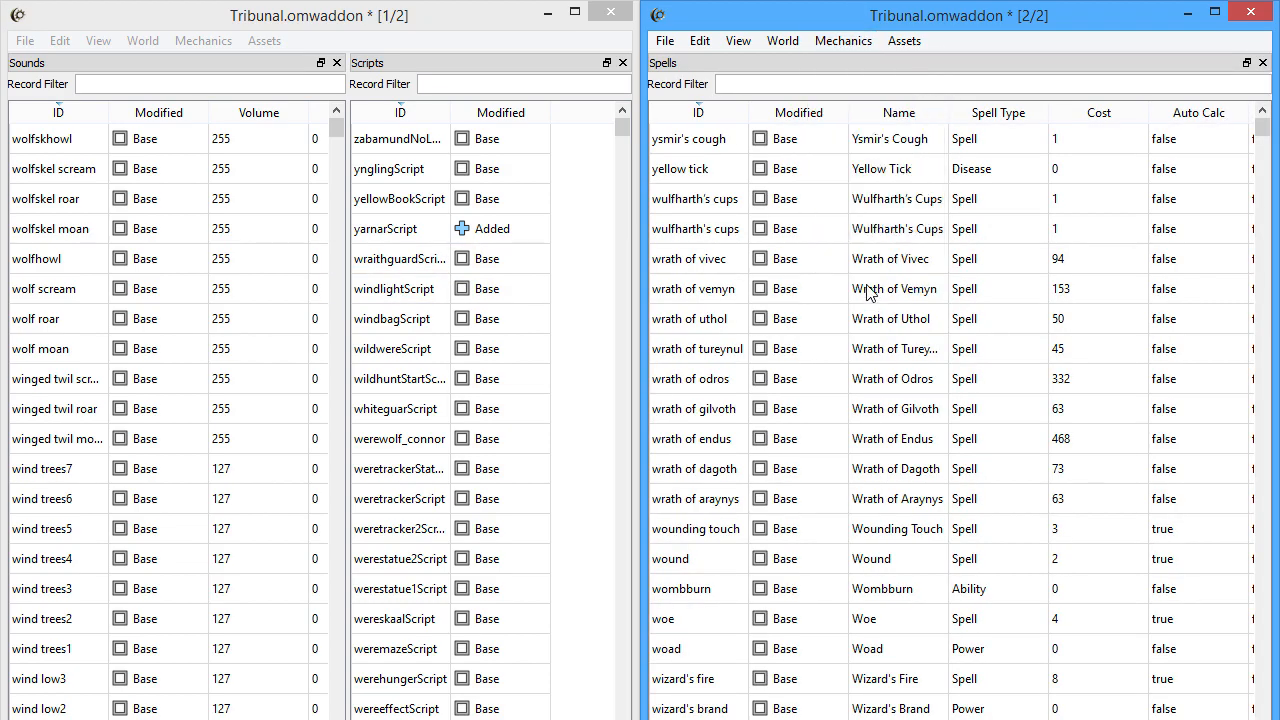
scroll(down, 3)
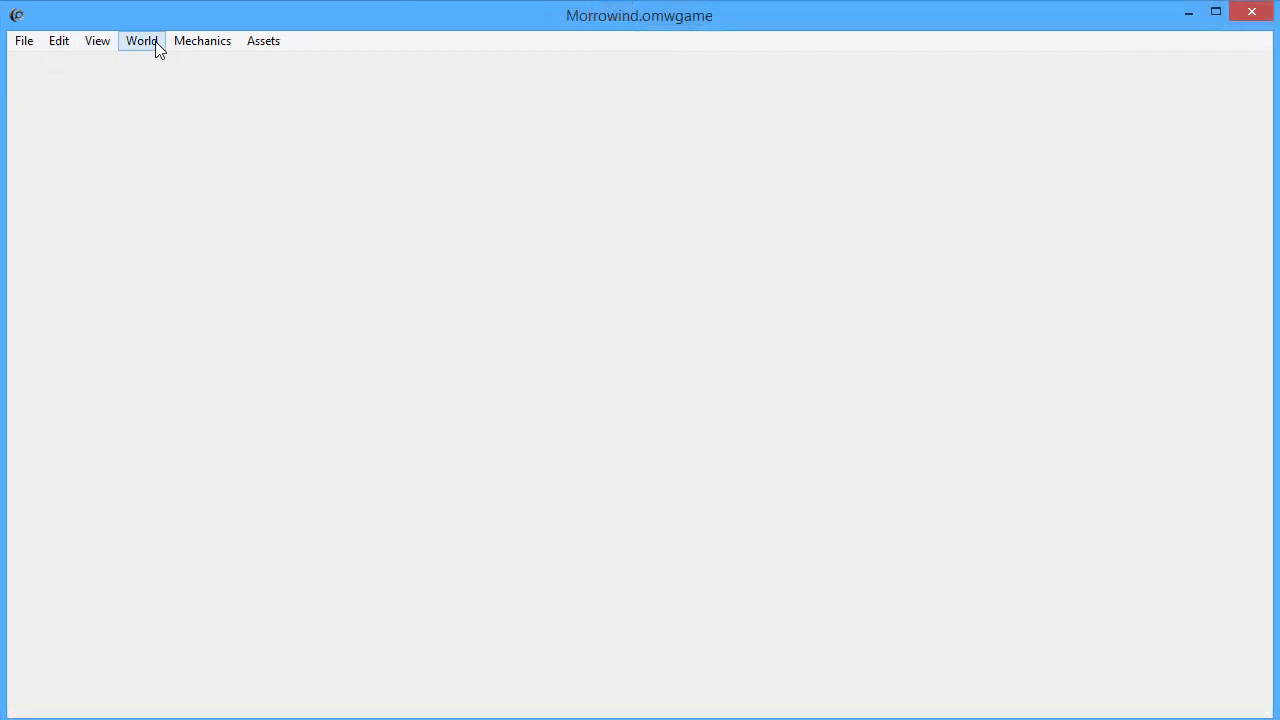
- Browse the World menu's record tables: Regions, Cells, Scene and Region Map
click(141, 41)
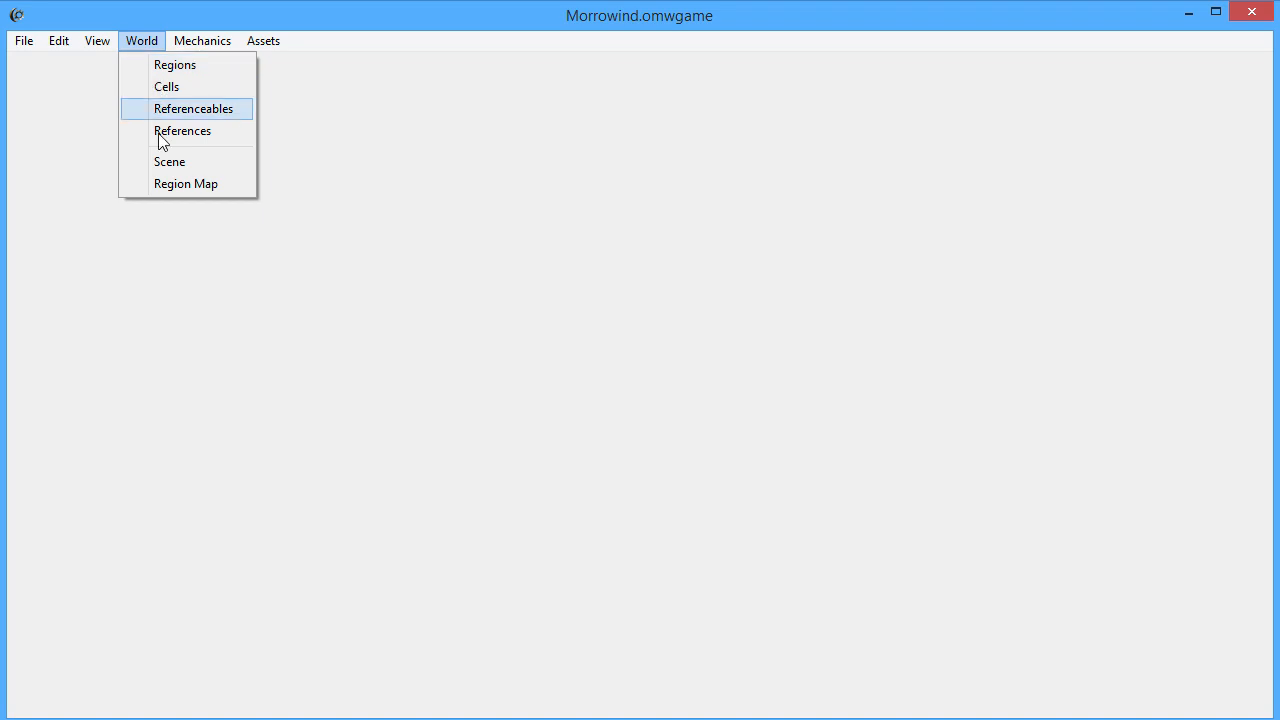
click(169, 161)
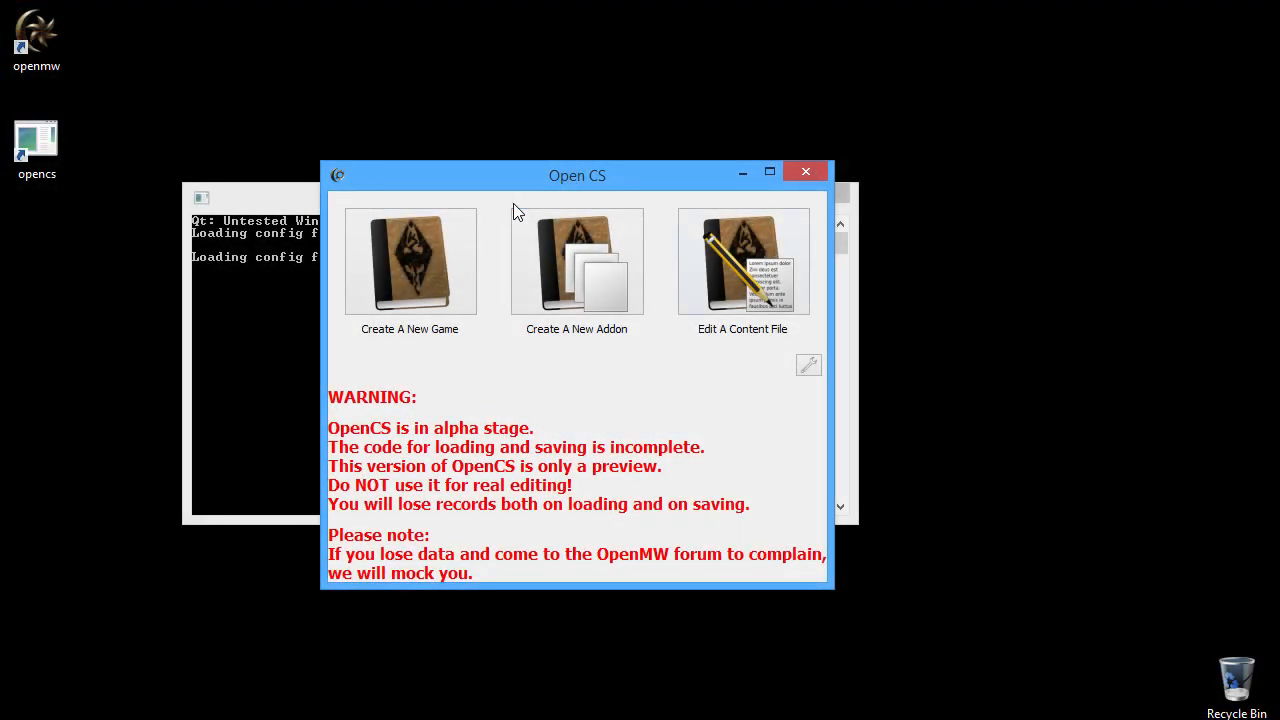
mouse_move(594, 240)
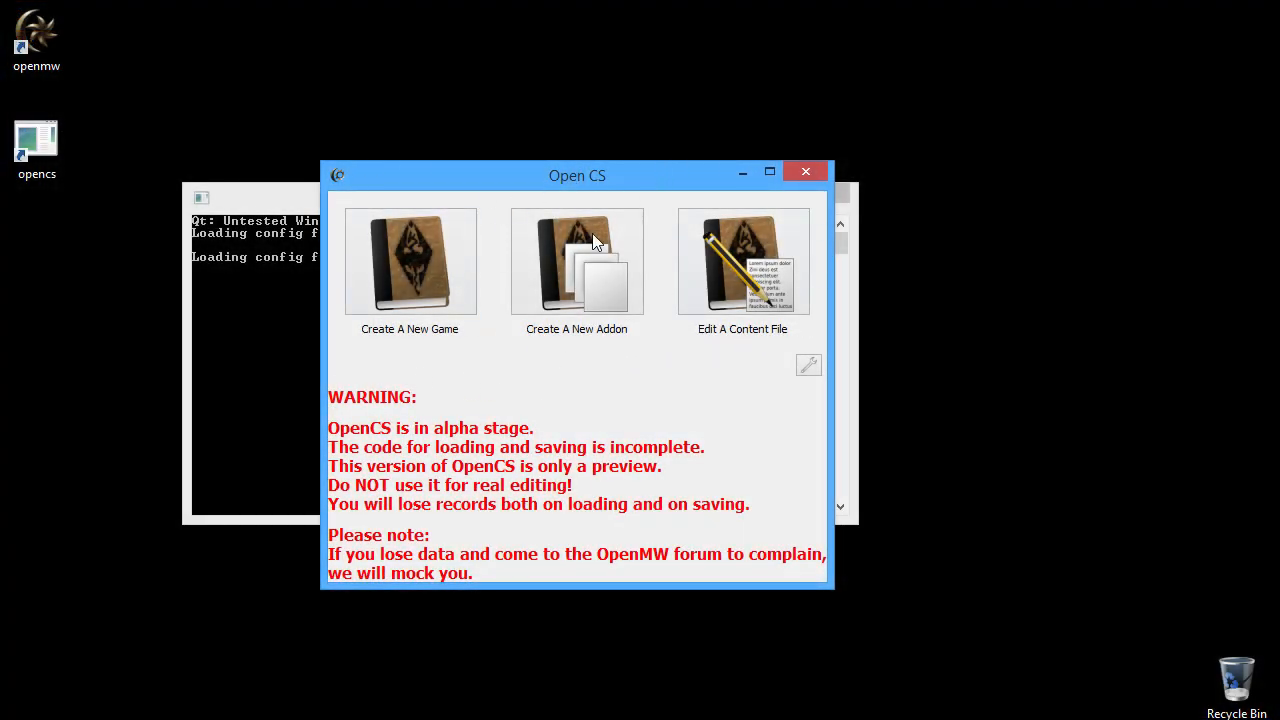
mouse_move(738, 421)
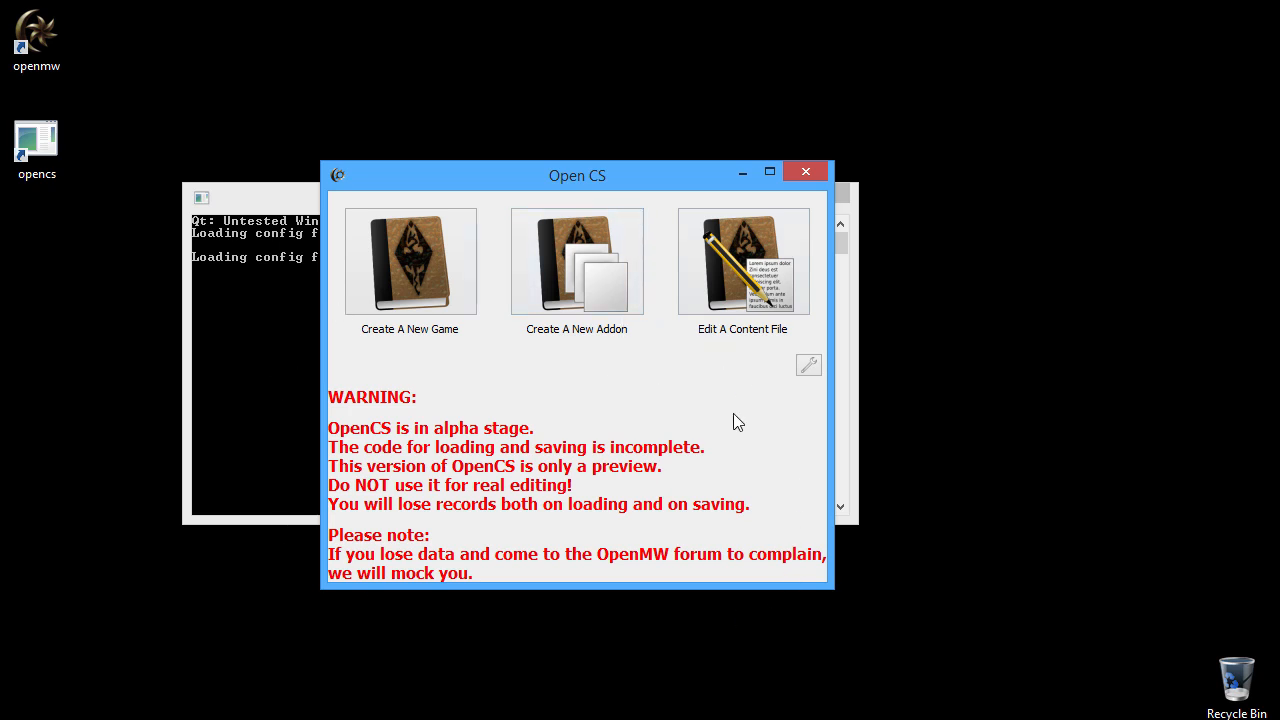
- Create the testAddon addon based on Morrowind.esm
click(742, 261)
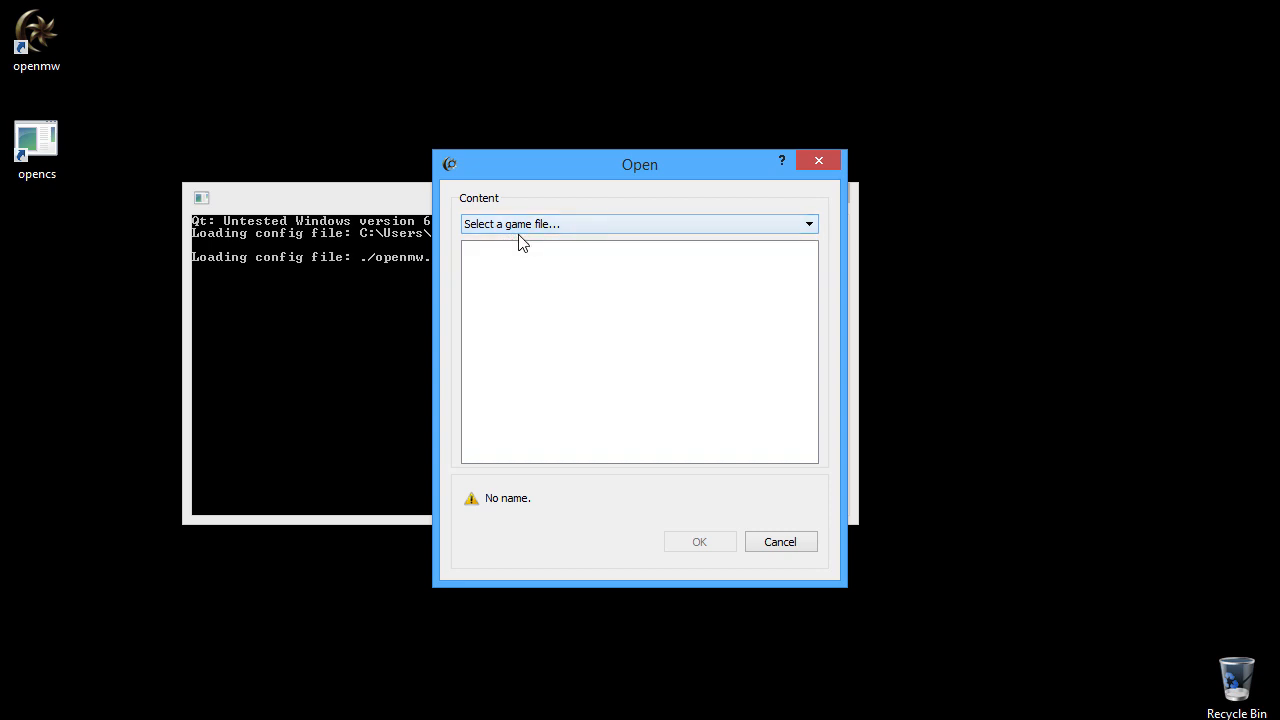
click(636, 223)
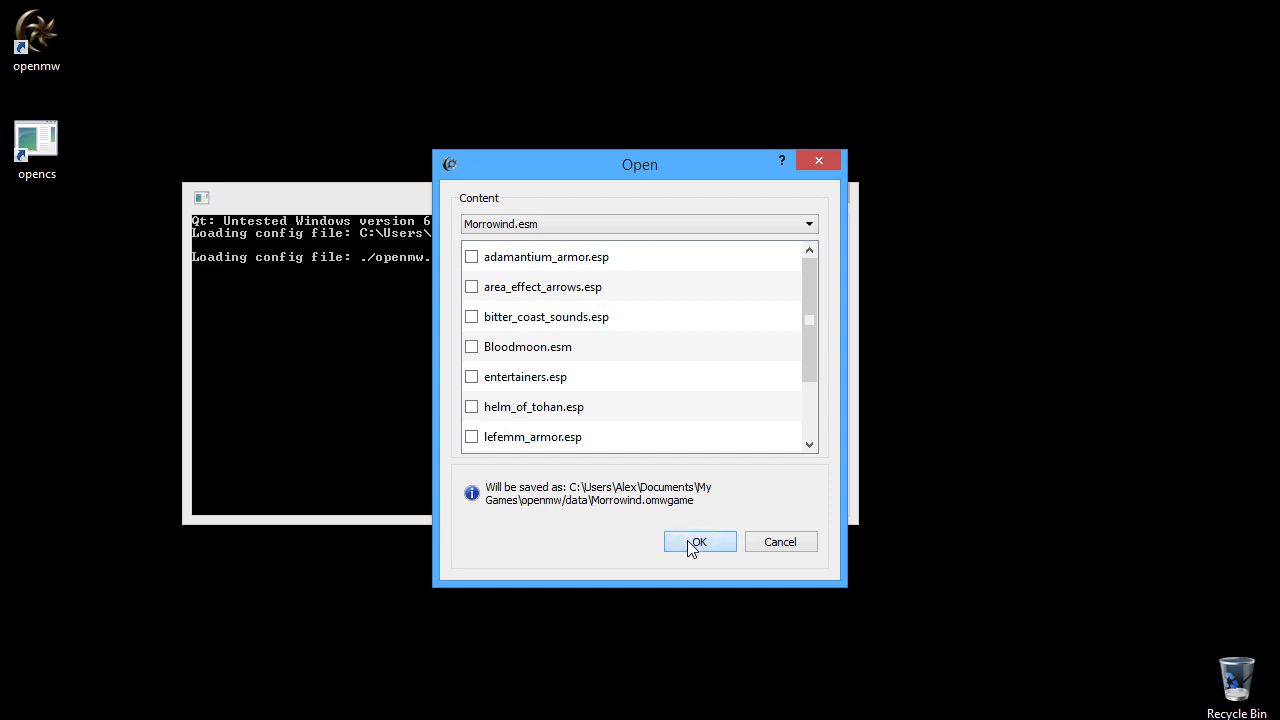
mouse_move(615, 540)
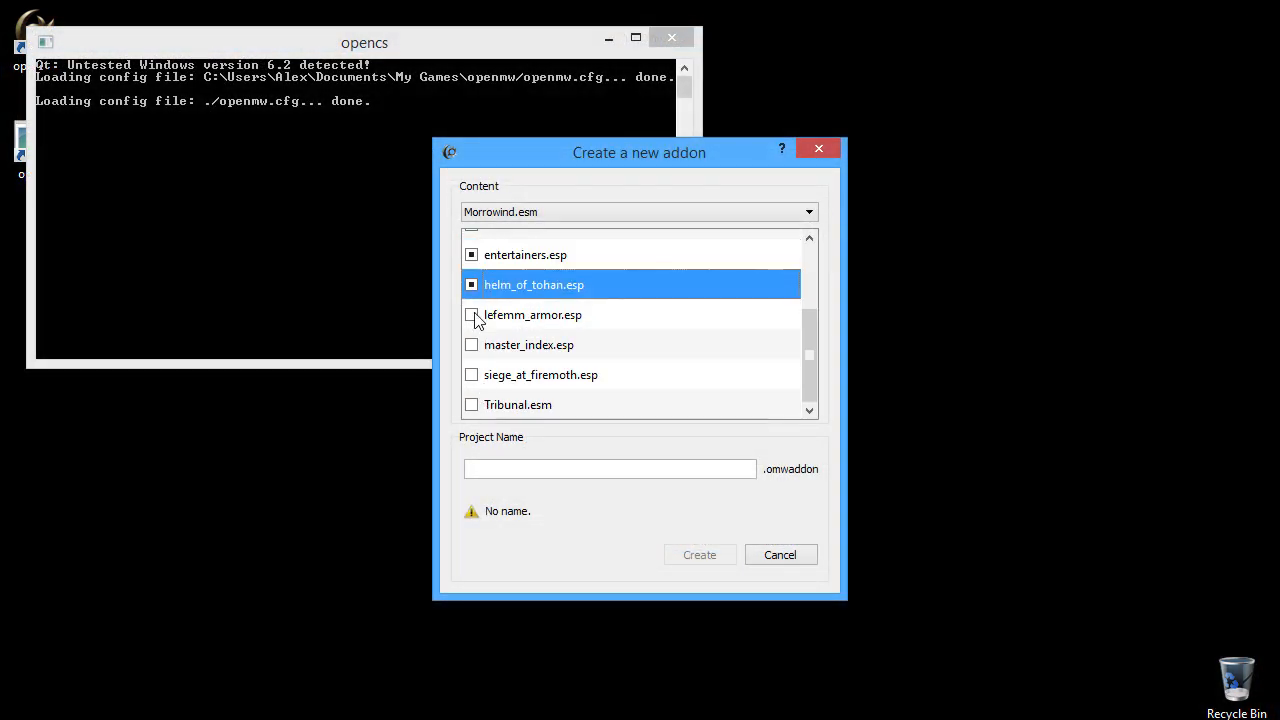
text(testA)
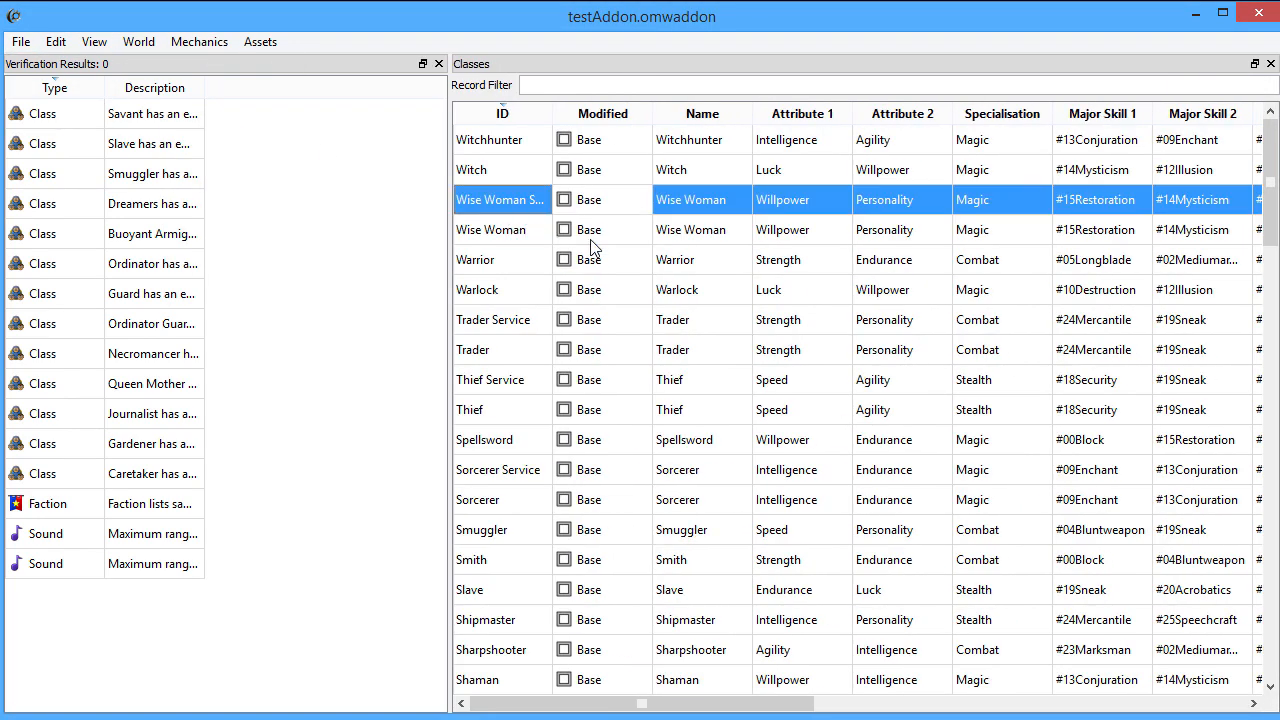
- Create the AwesomeC class record, then close testAddon saving changes
text(AwesomeC)
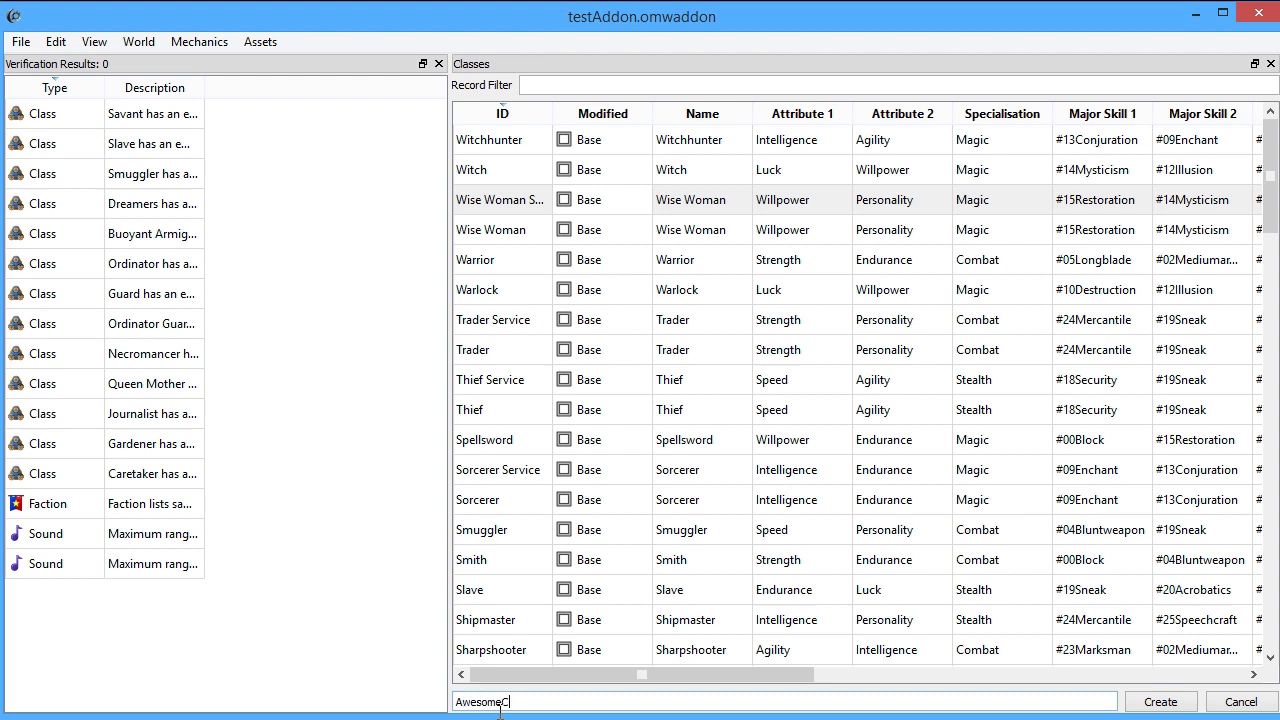
click(1168, 702)
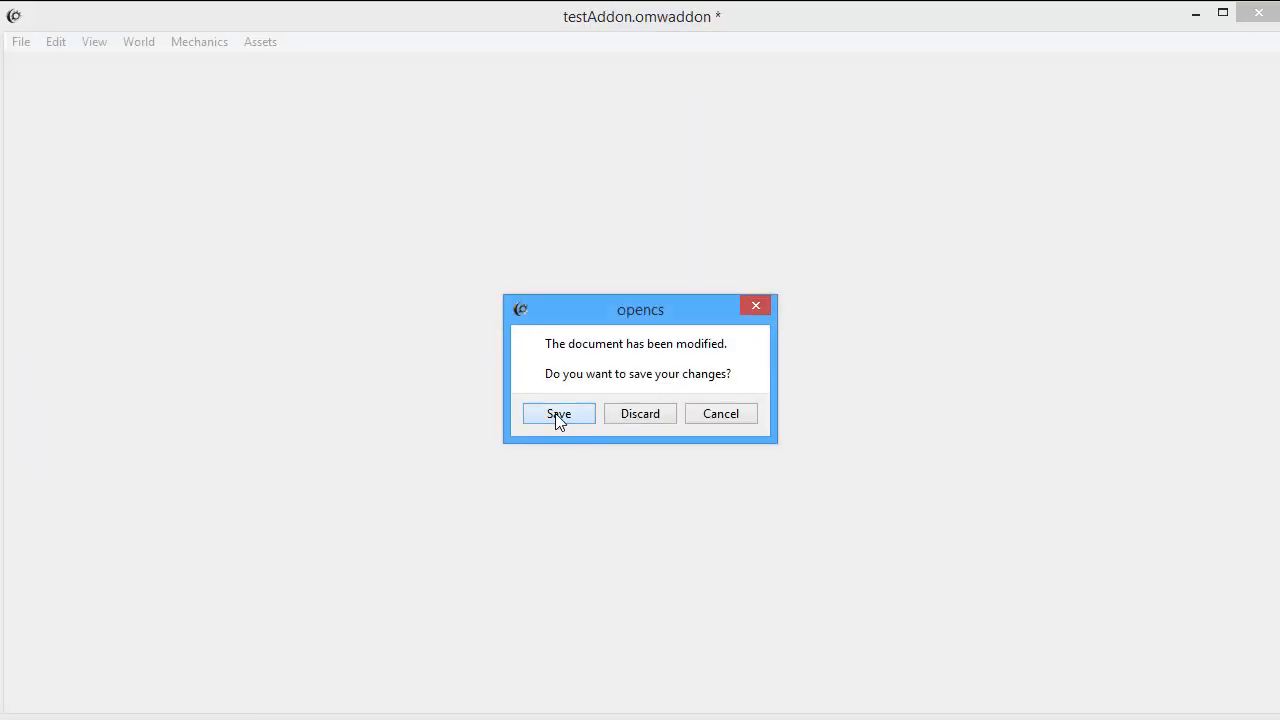
click(558, 413)
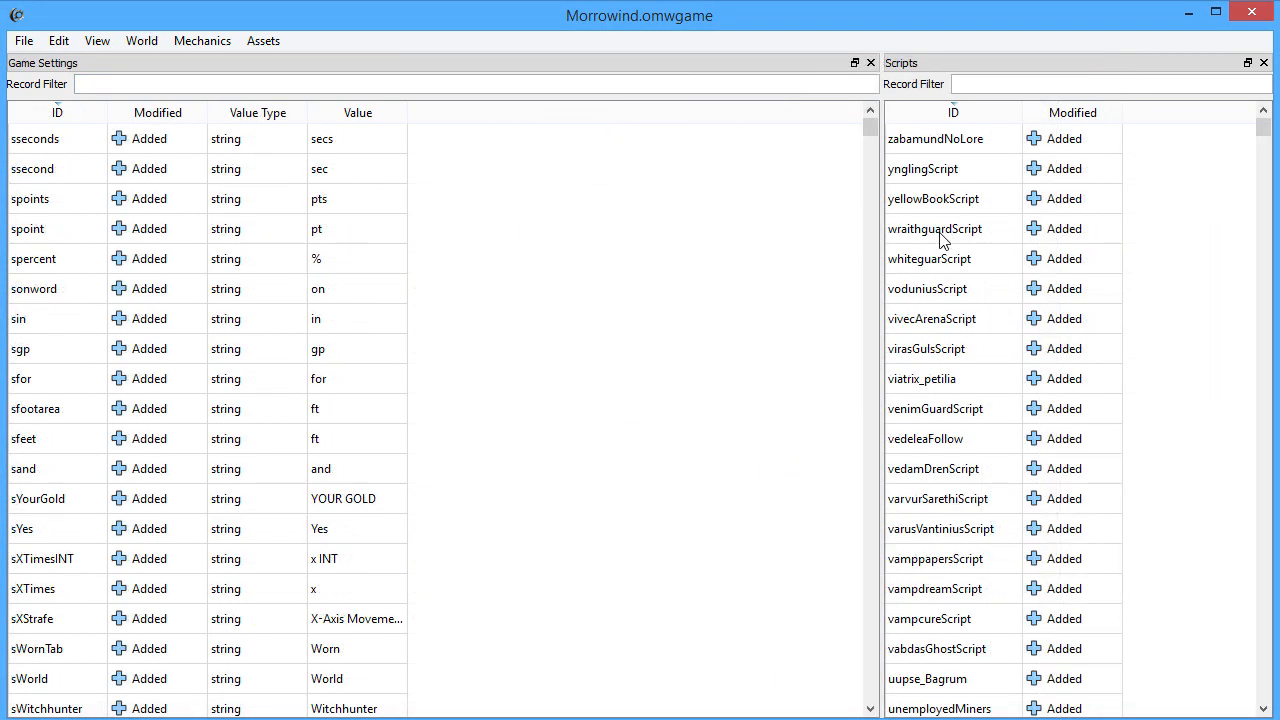
- Open the wraithguardScript record in the script editor
click(935, 228)
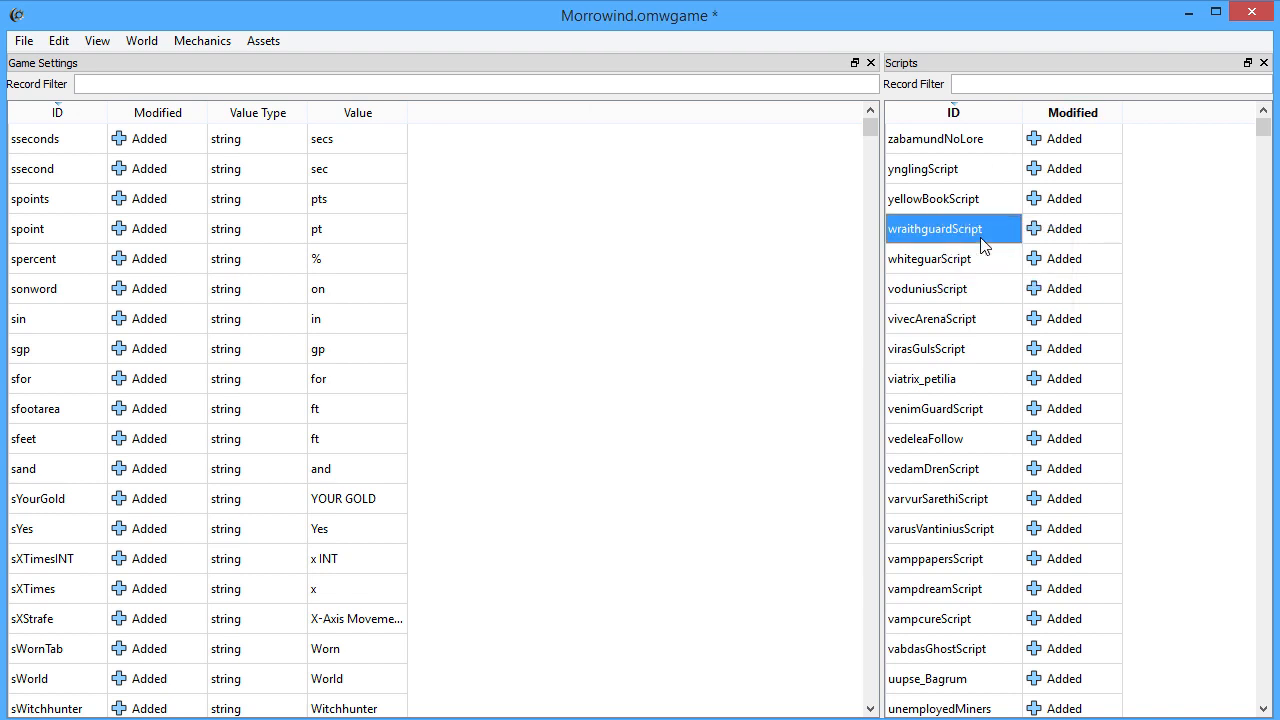
double_click(943, 228)
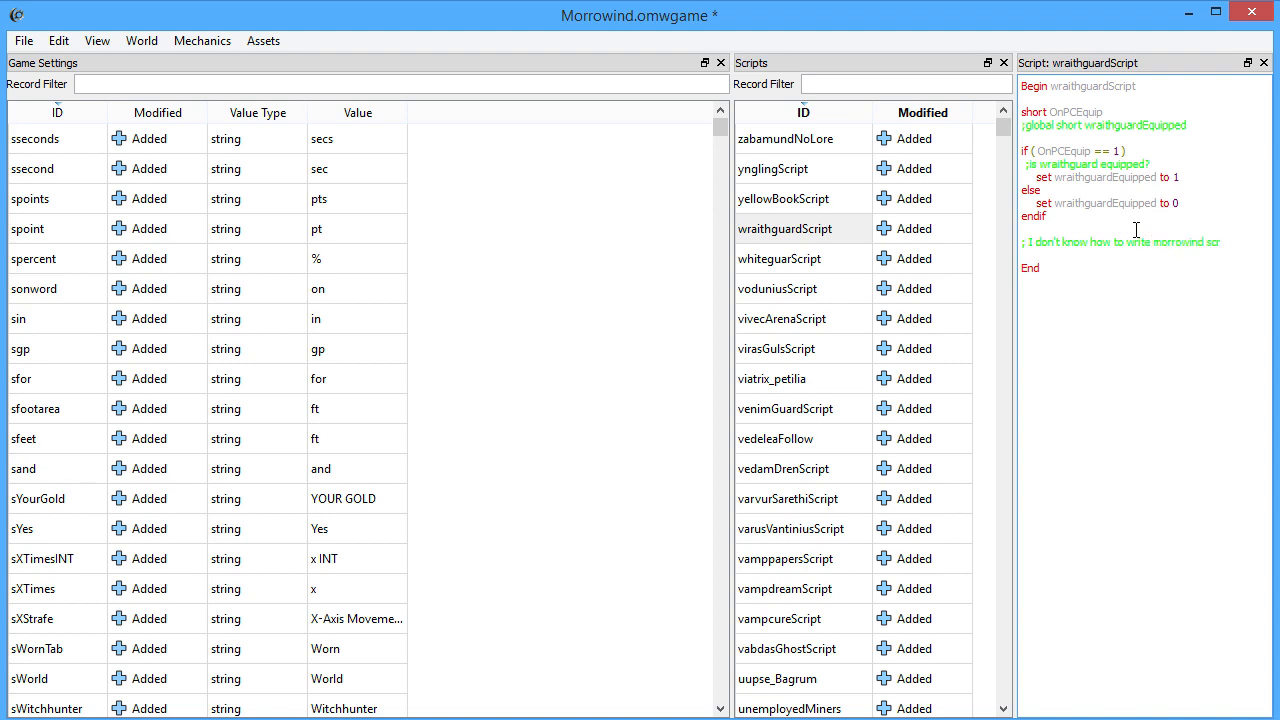
click(141, 40)
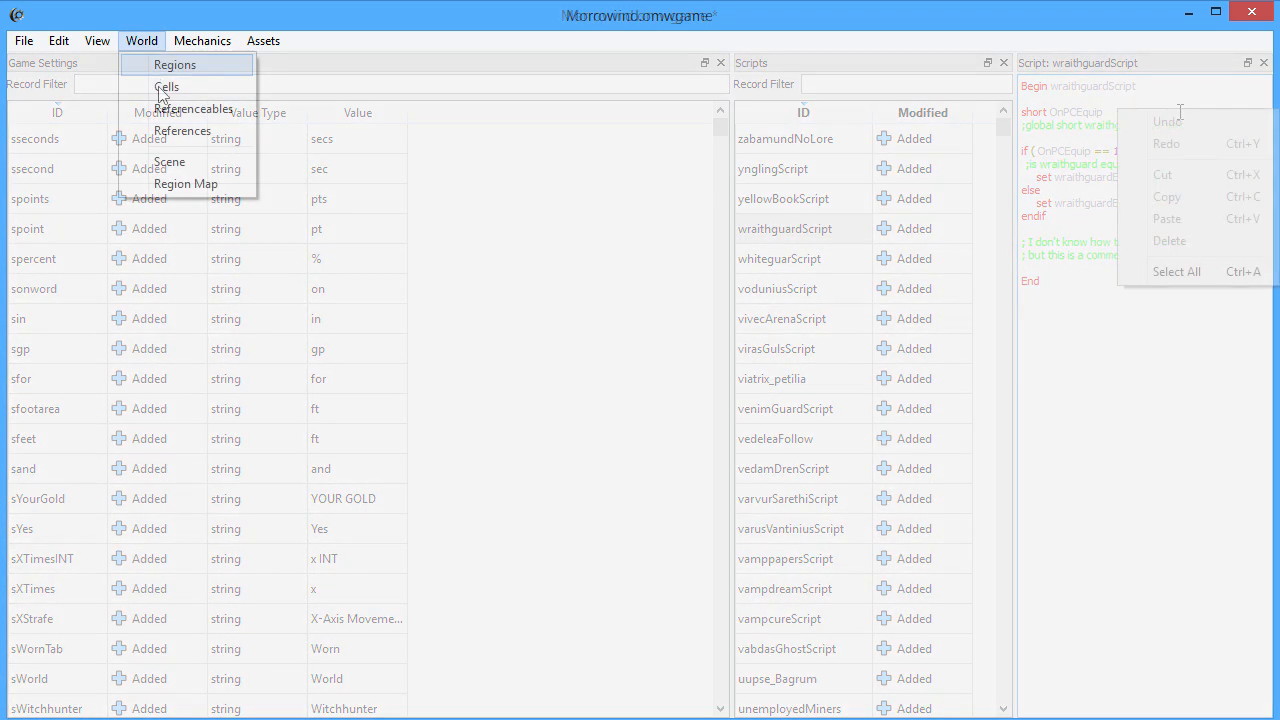
- Open World > Region Map and scroll through the region grid
click(185, 183)
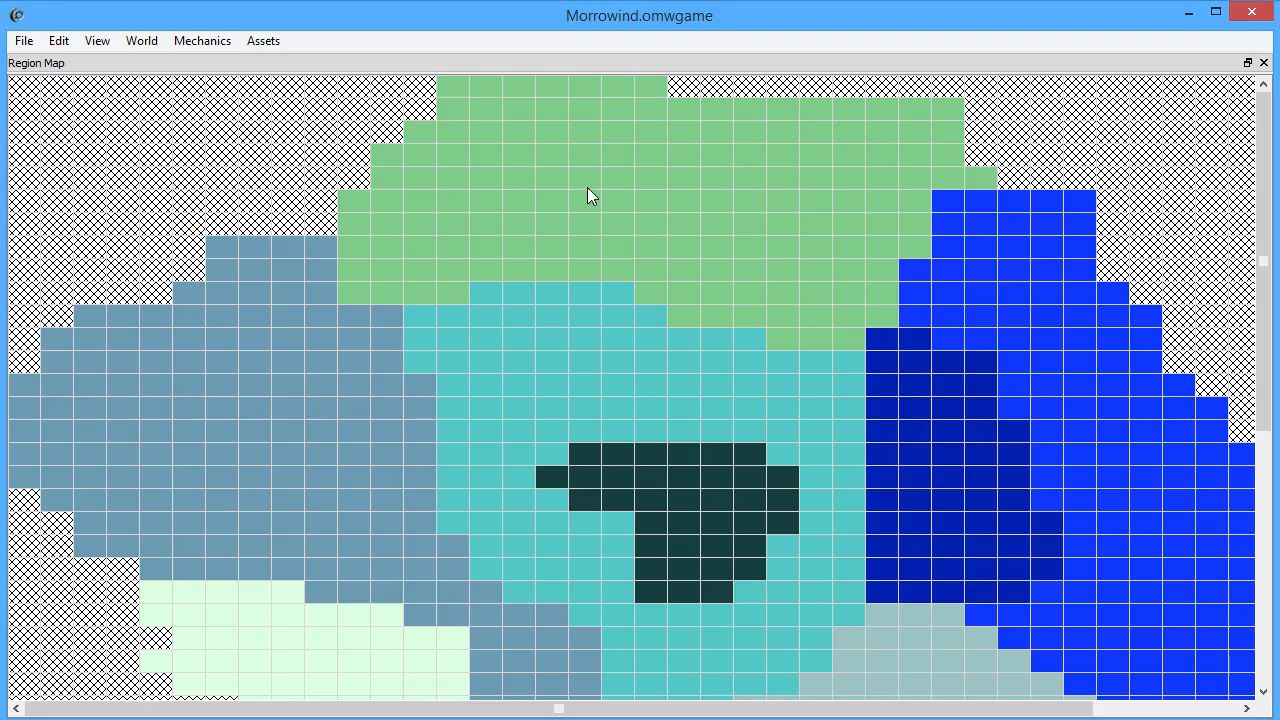
scroll(down, 3)
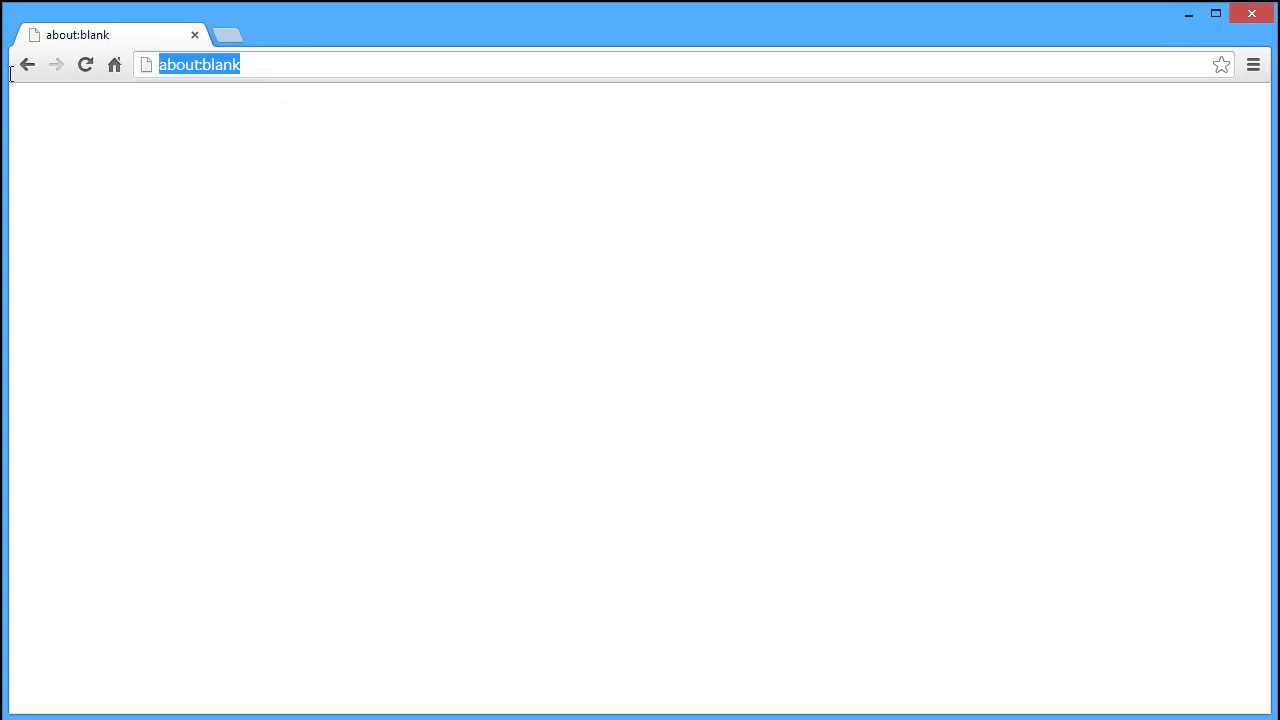
text(https://openmw.org/en/)
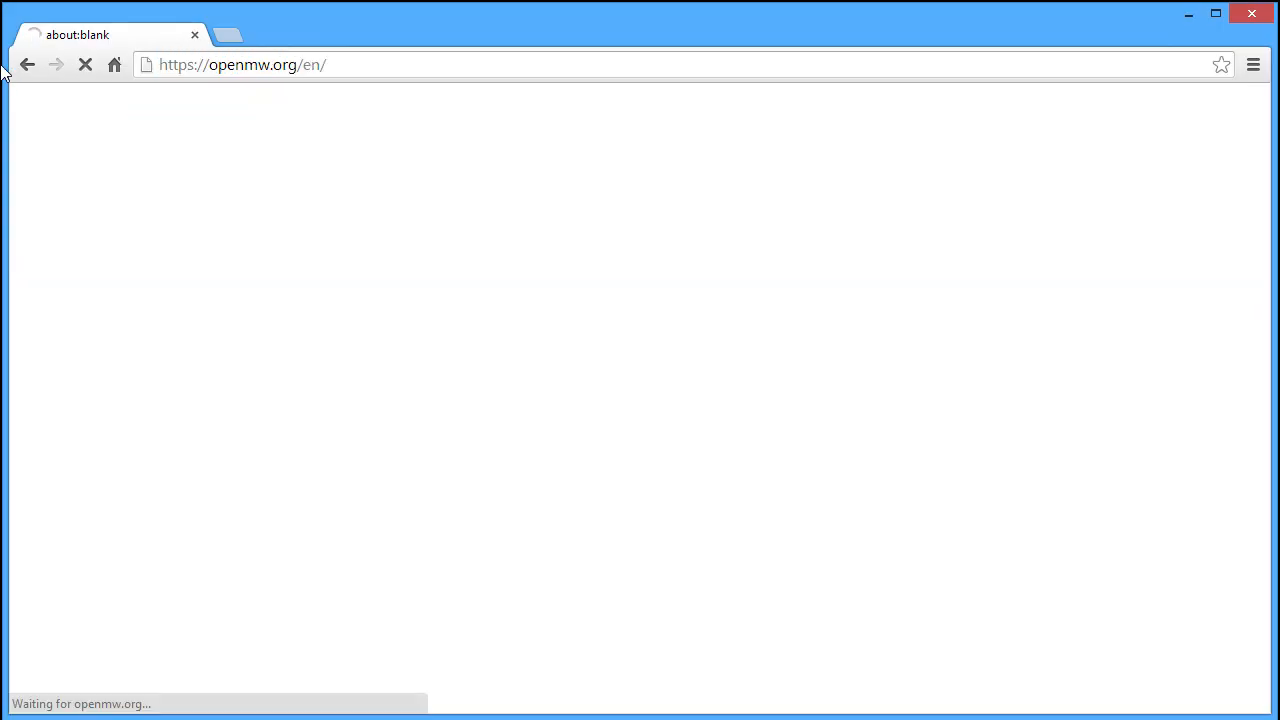
mouse_move(318, 258)
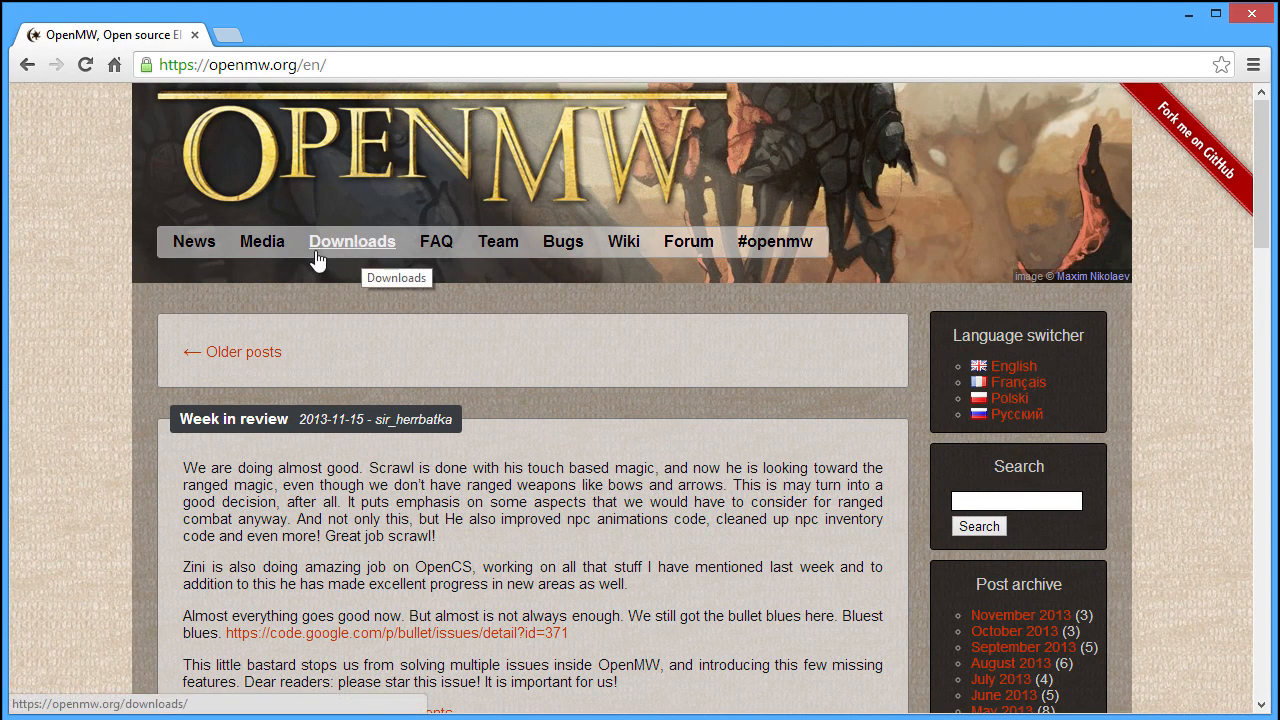
click(351, 241)
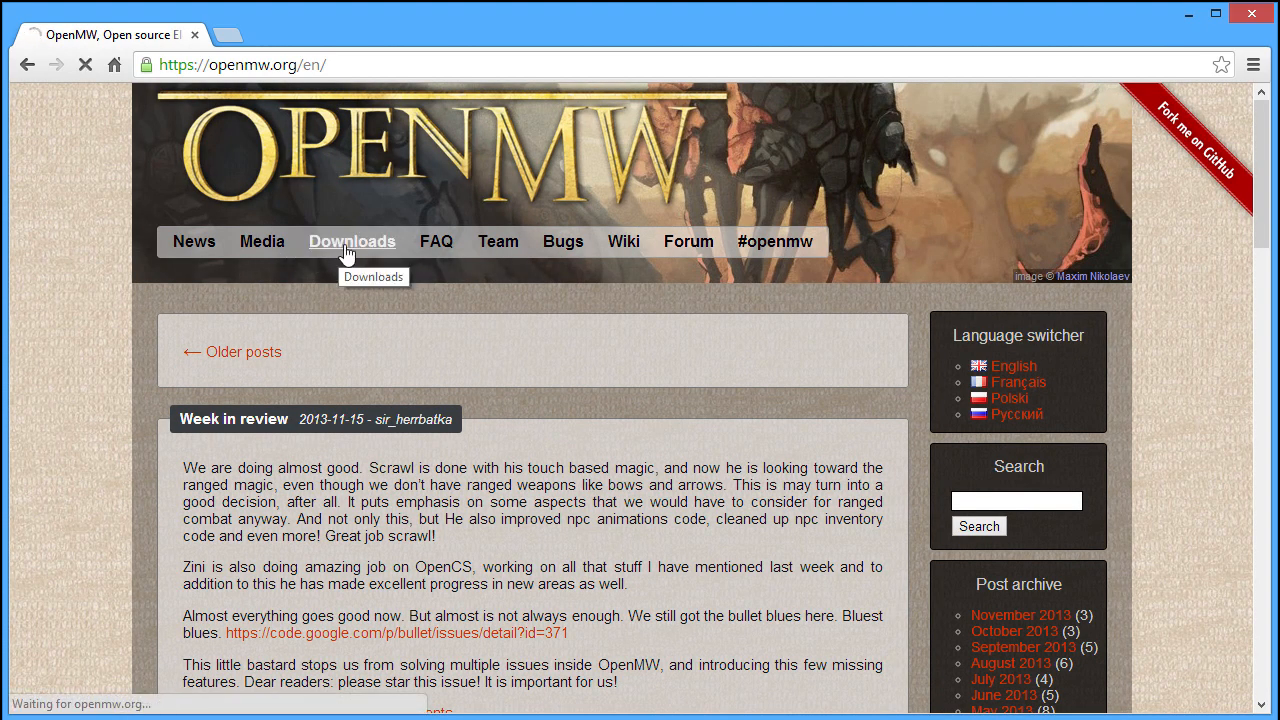
click(351, 241)
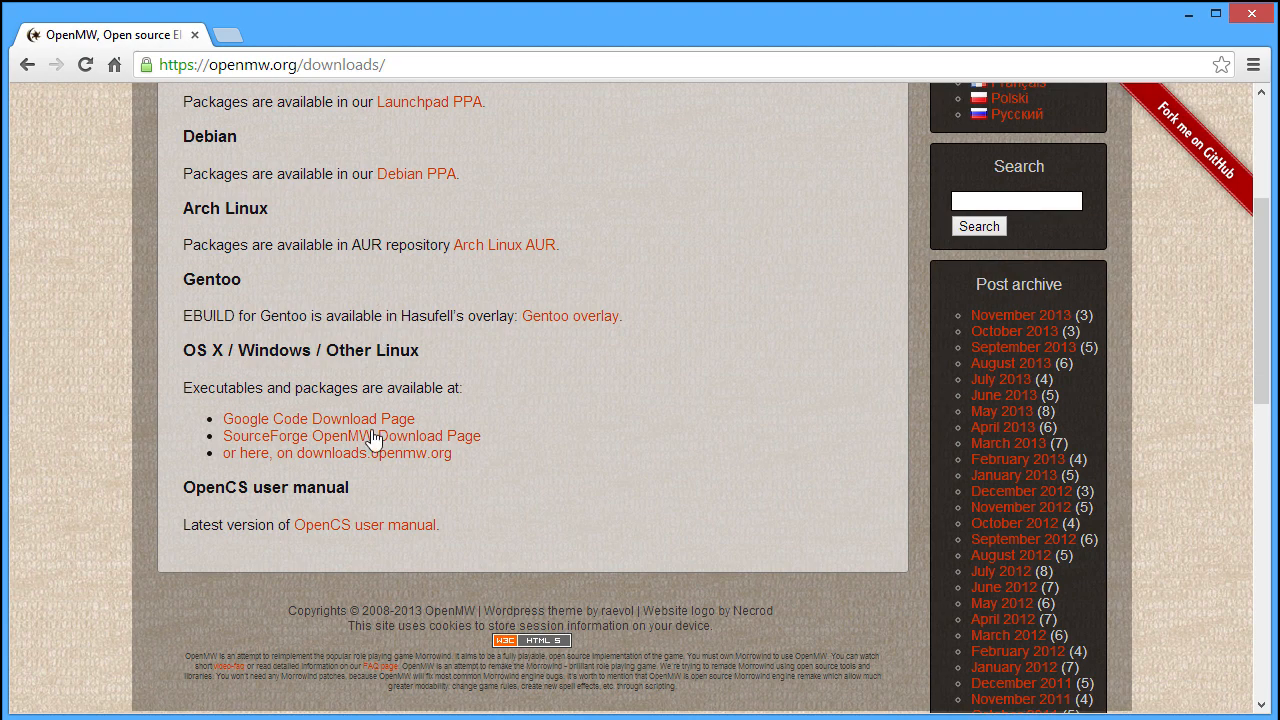
mouse_move(320, 513)
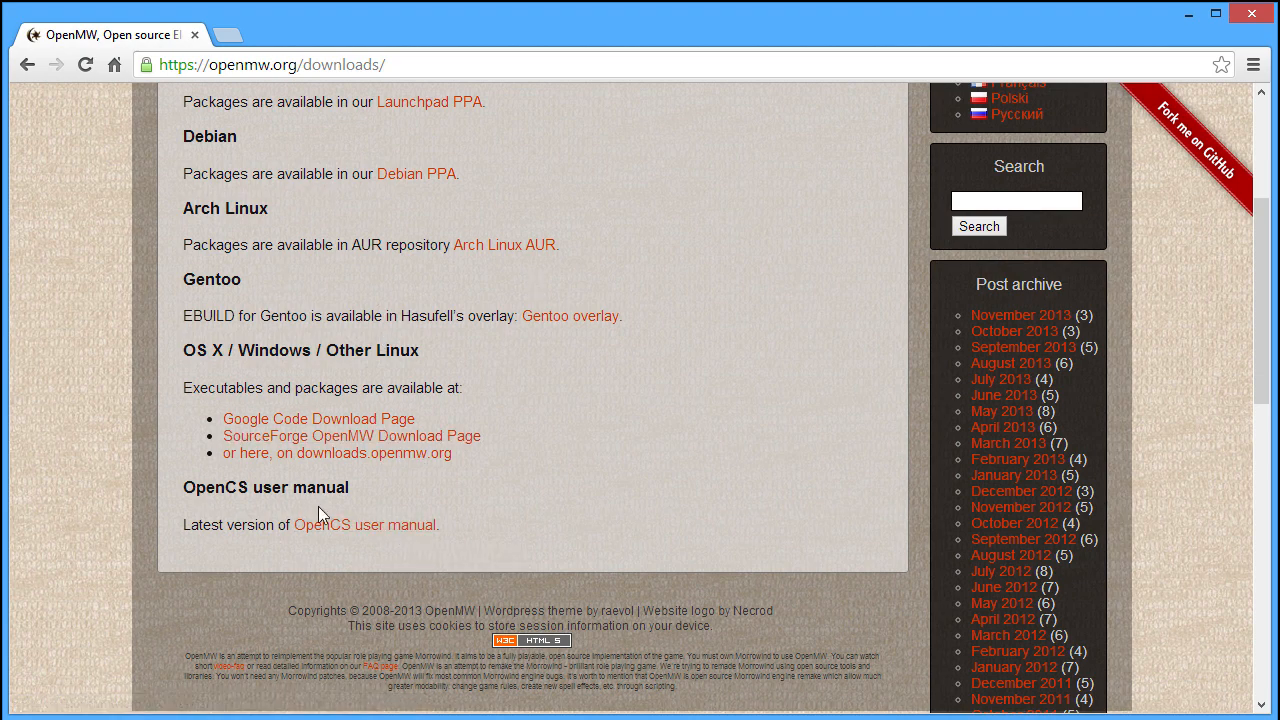
- Open the OpenCS user manual PDF and scroll through its first pages
click(365, 525)
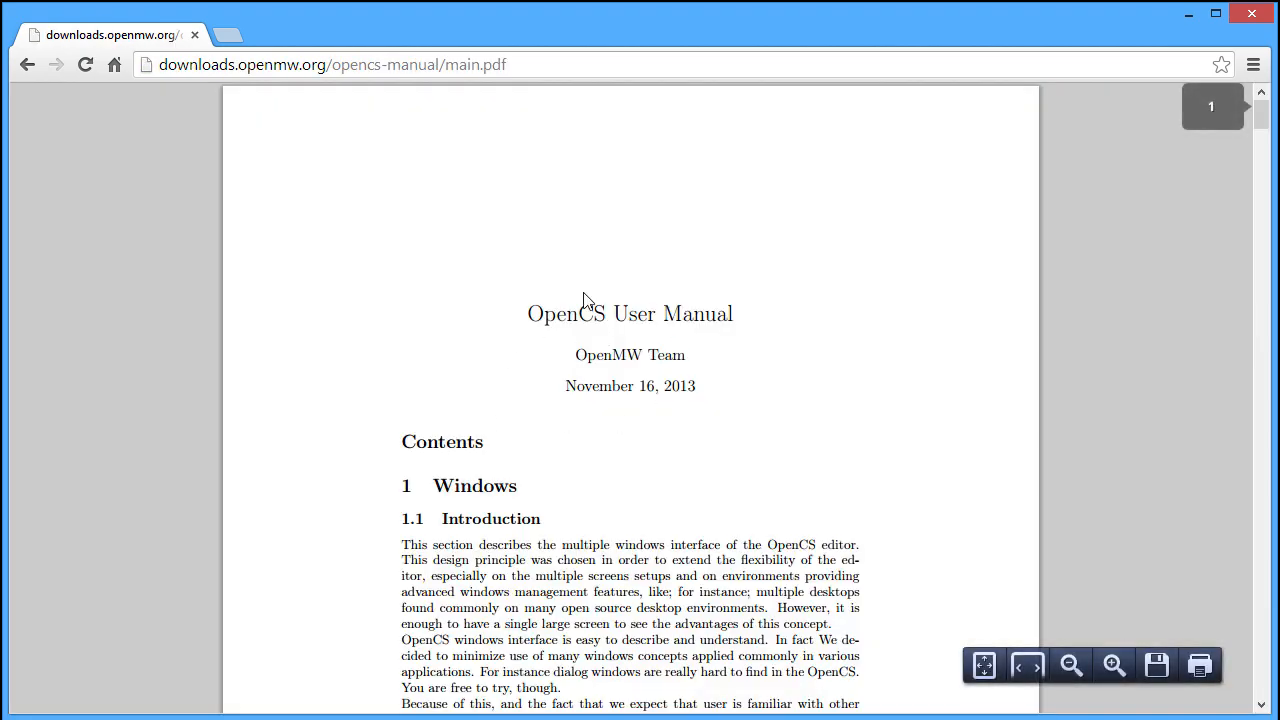
scroll(down, 3)
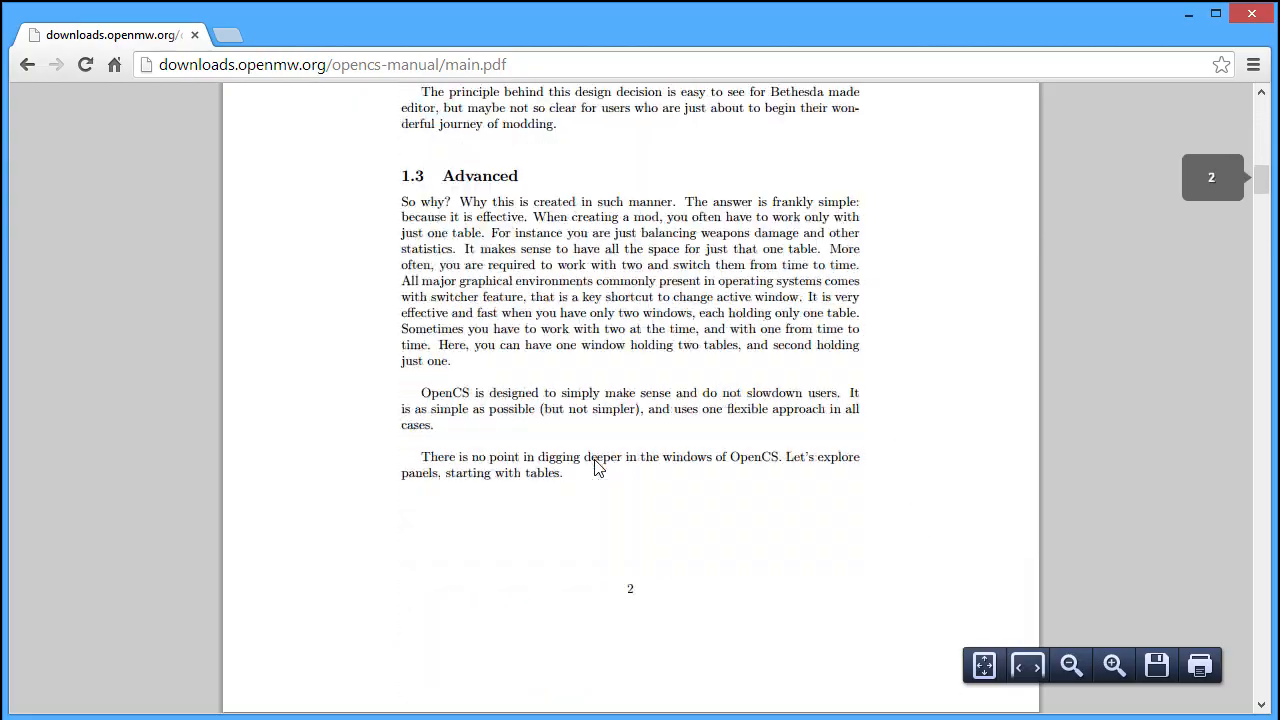
scroll(down, 3)
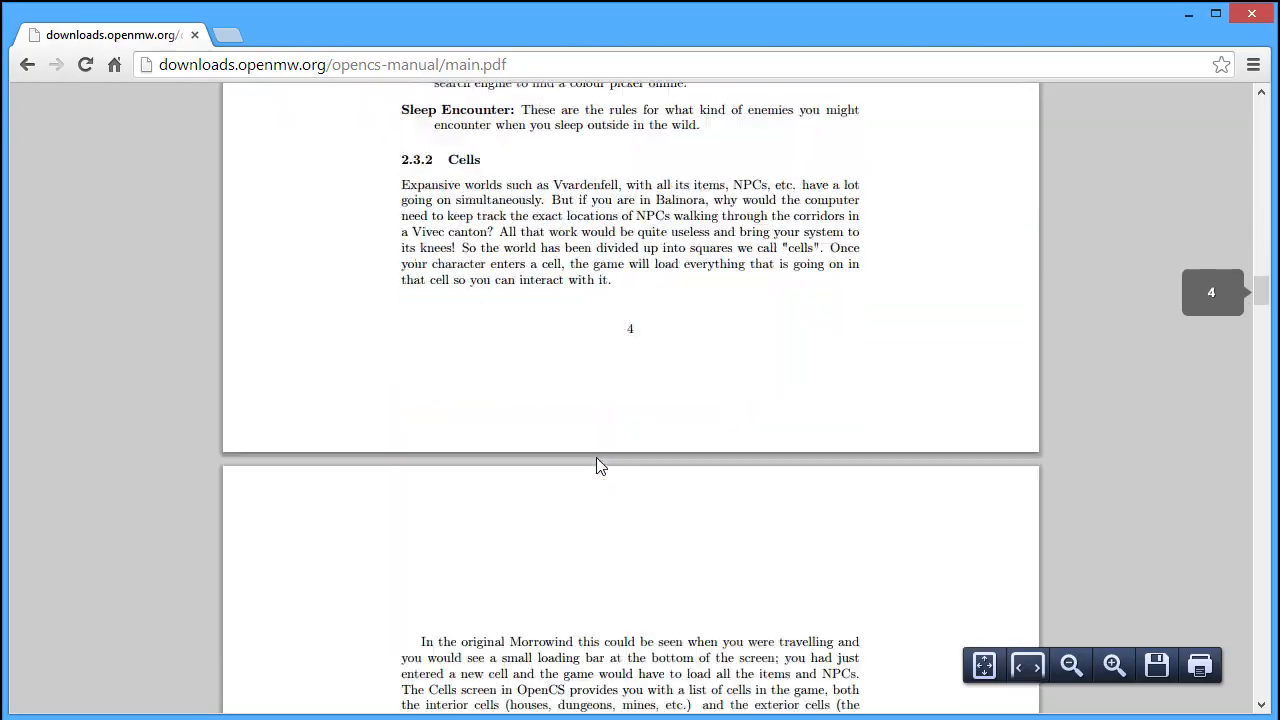
scroll(down, 3)
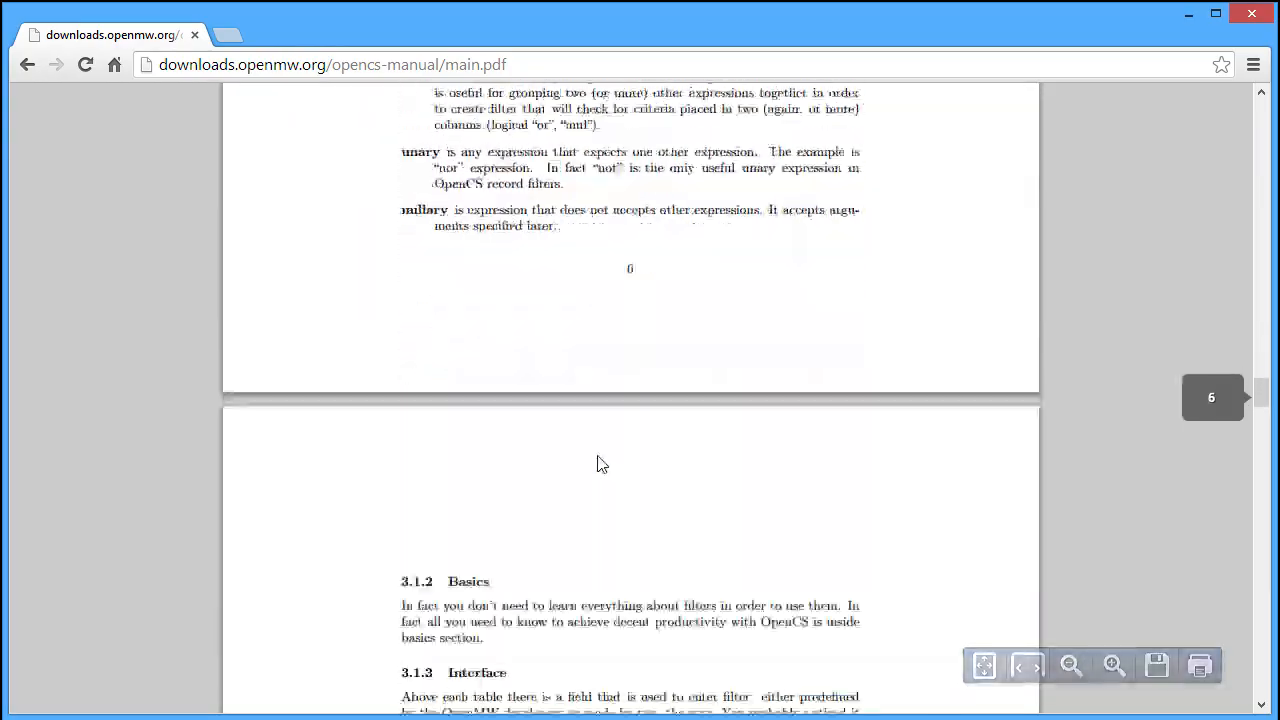
scroll(down, 3)
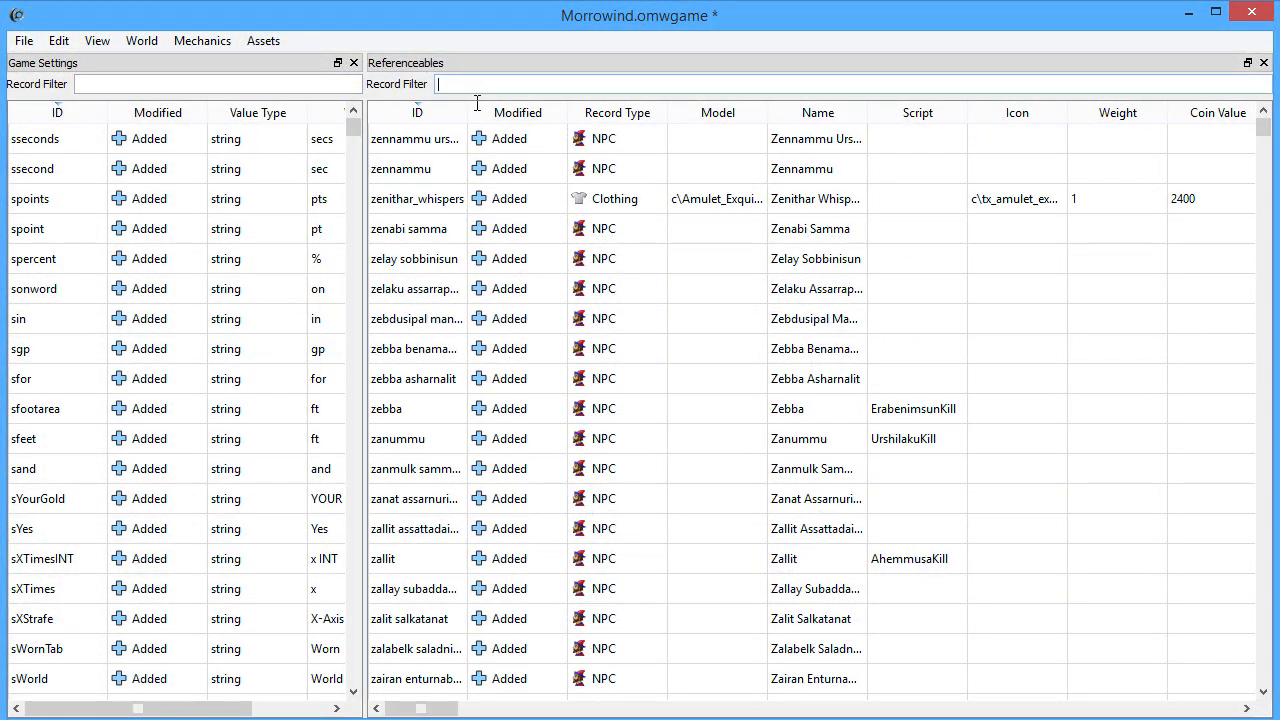
- Filter Referenceables with project::armors, then create the MyTestSpell spell record
text(project::armors)
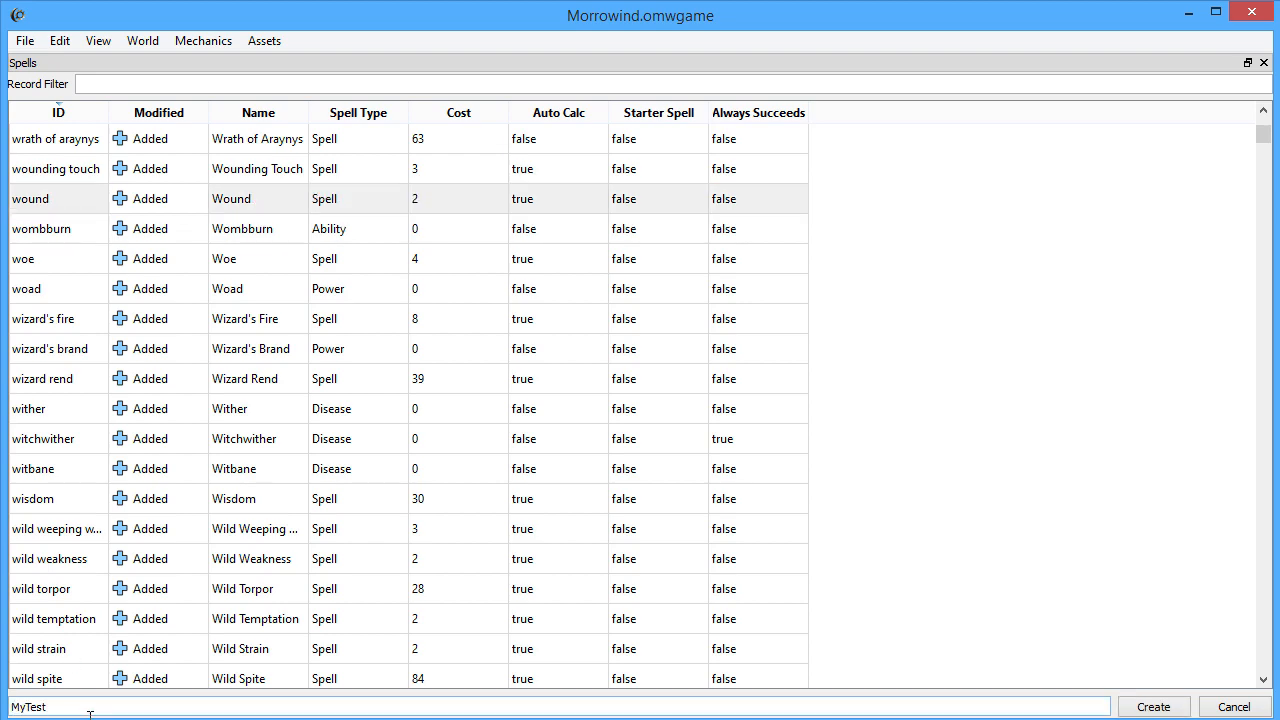
click(1164, 707)
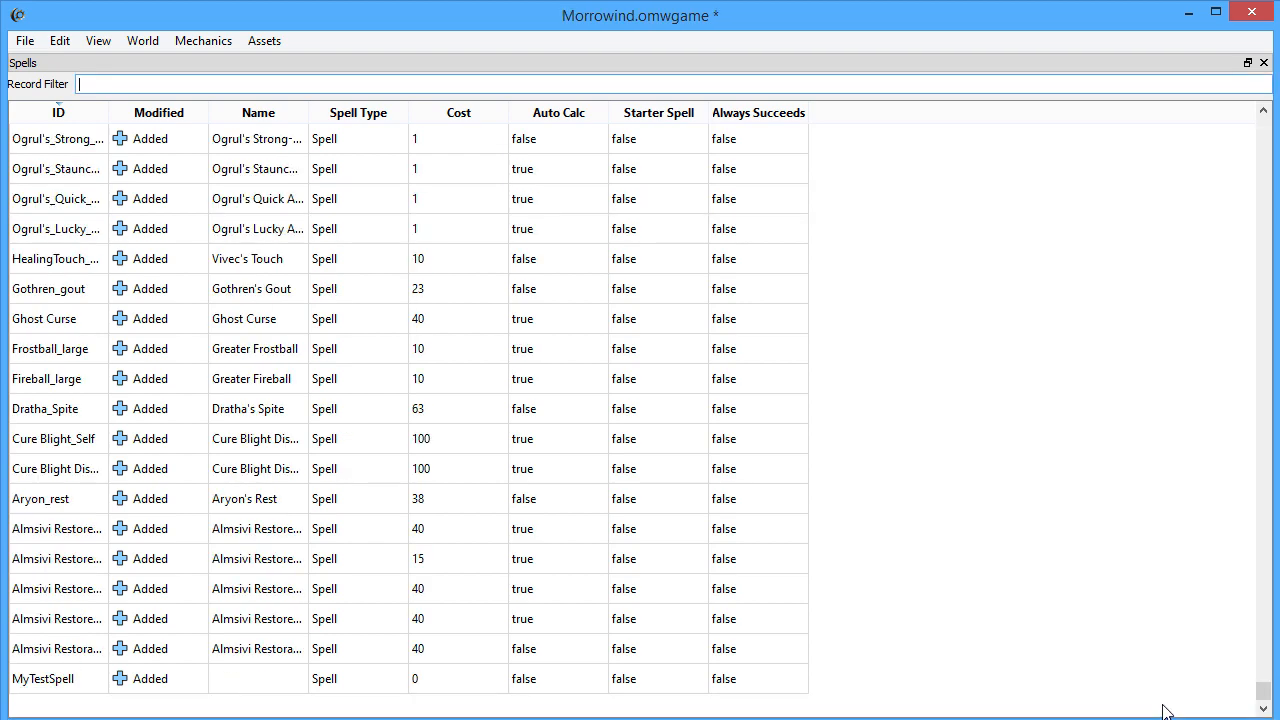